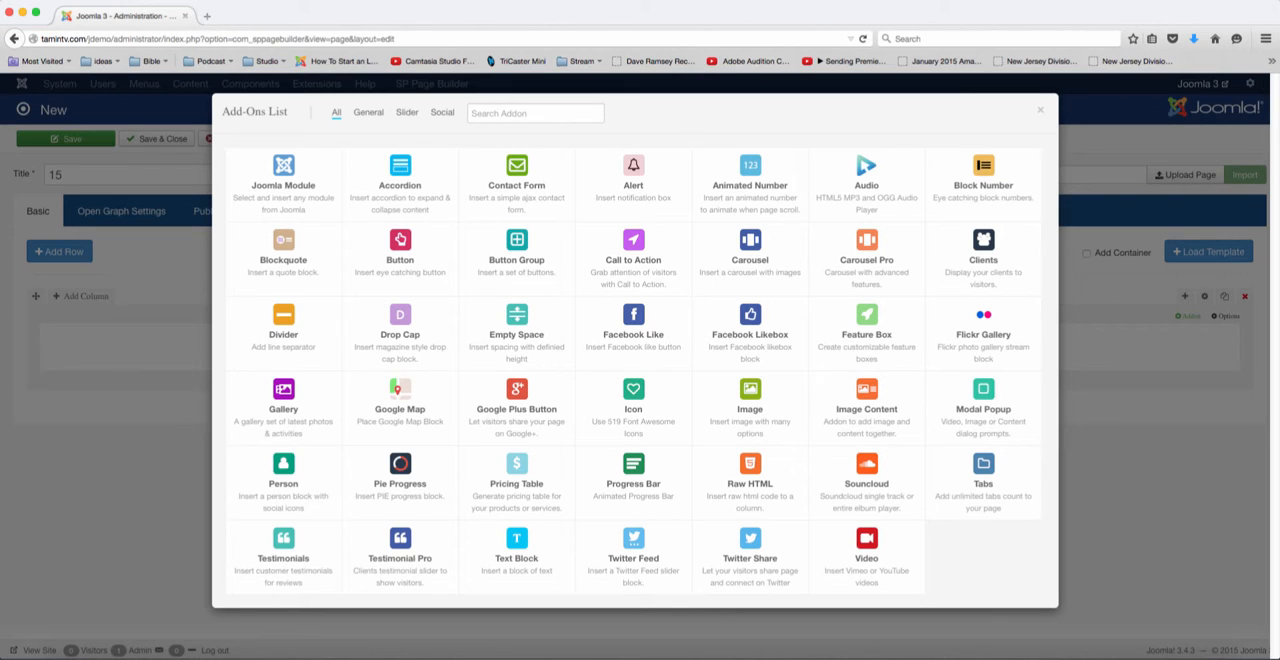
- Insert the Drop Cap addon into the column with its default sample paragraph and confirm its settings
{"action": "left_click", "coordinate": [400, 332]}
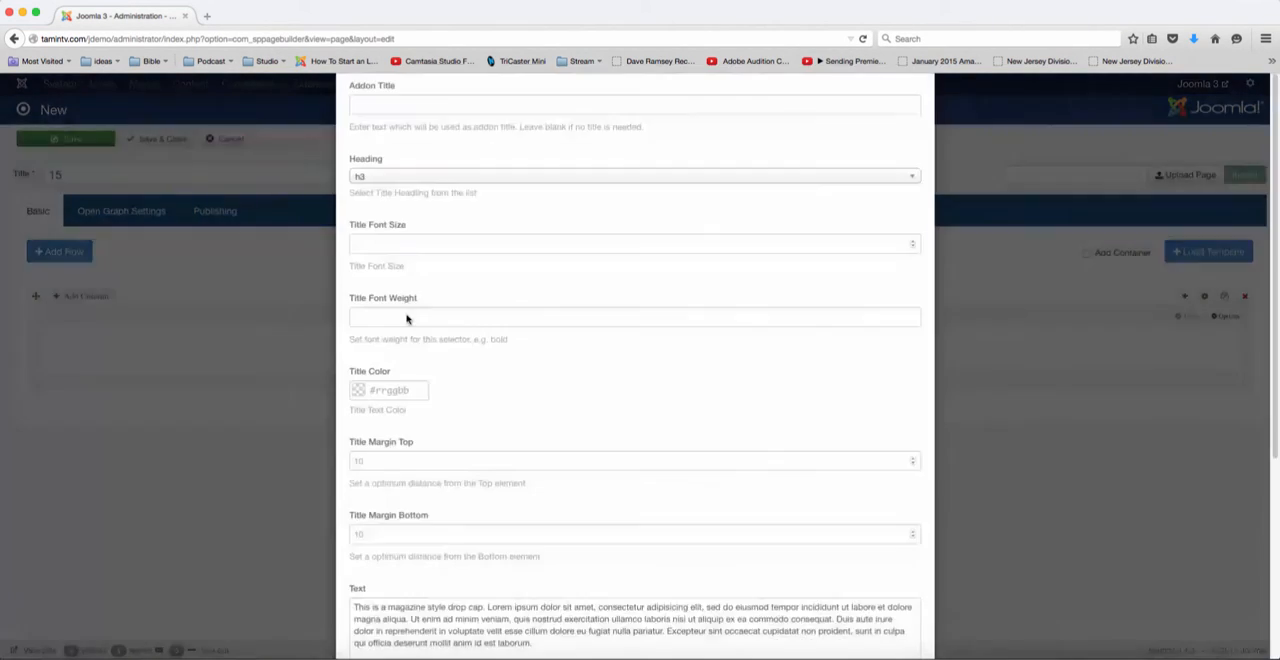
{"action": "scroll", "scroll_direction": "down", "scroll_amount": 3}
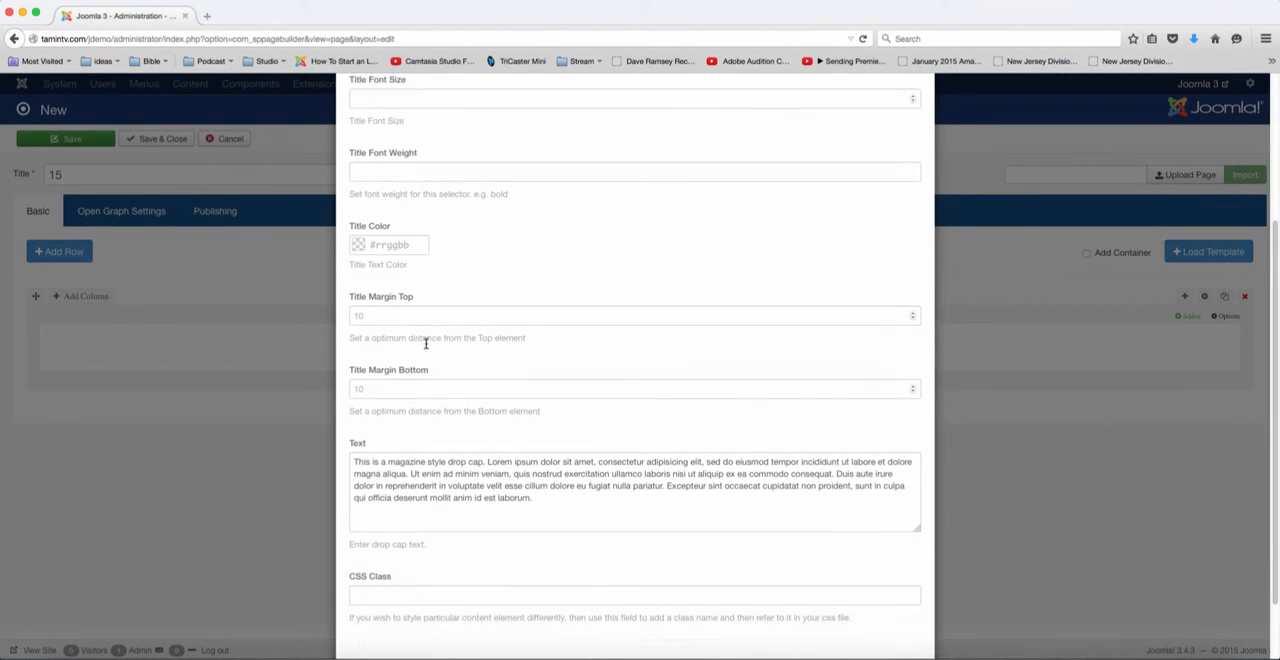
{"action": "scroll", "scroll_direction": "down", "scroll_amount": 3}
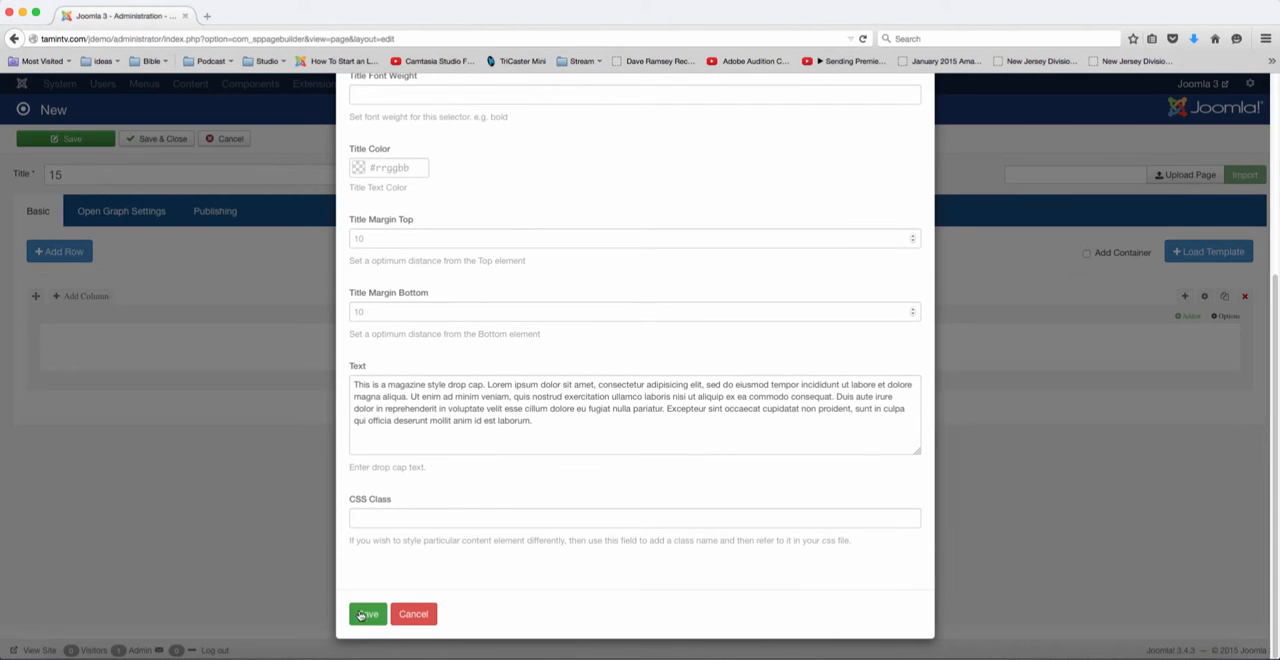
{"action": "left_click", "coordinate": [368, 614]}
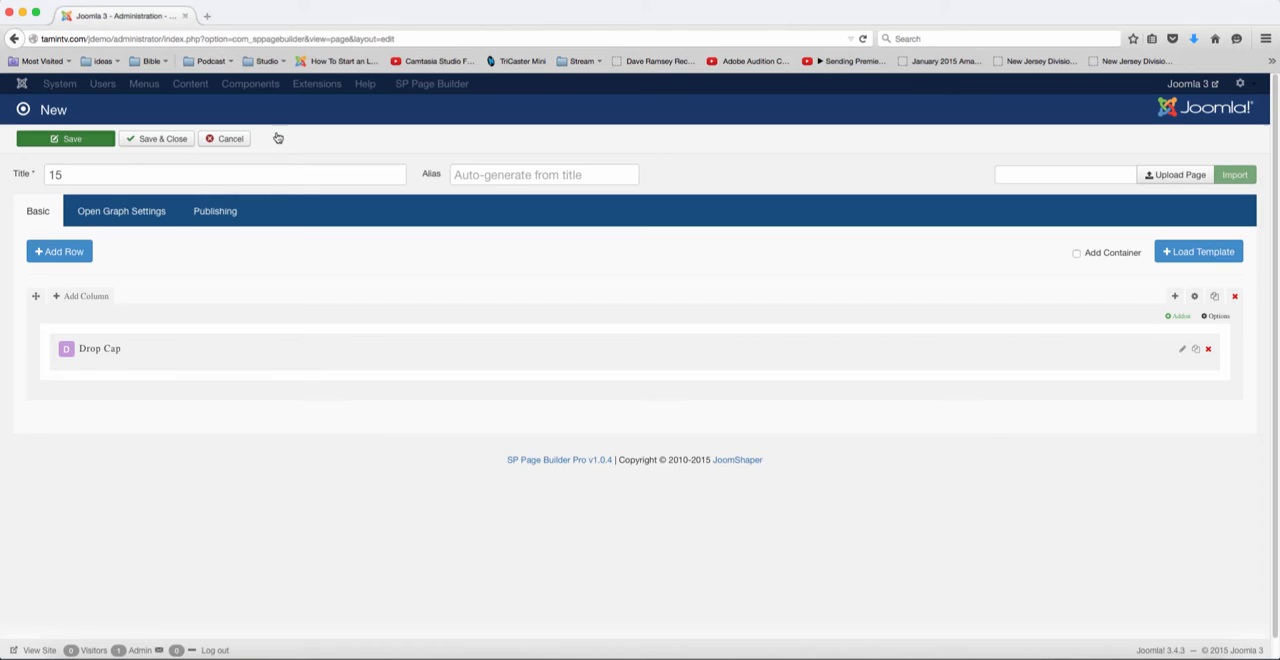
{"action": "mouse_move", "coordinate": [288, 138]}
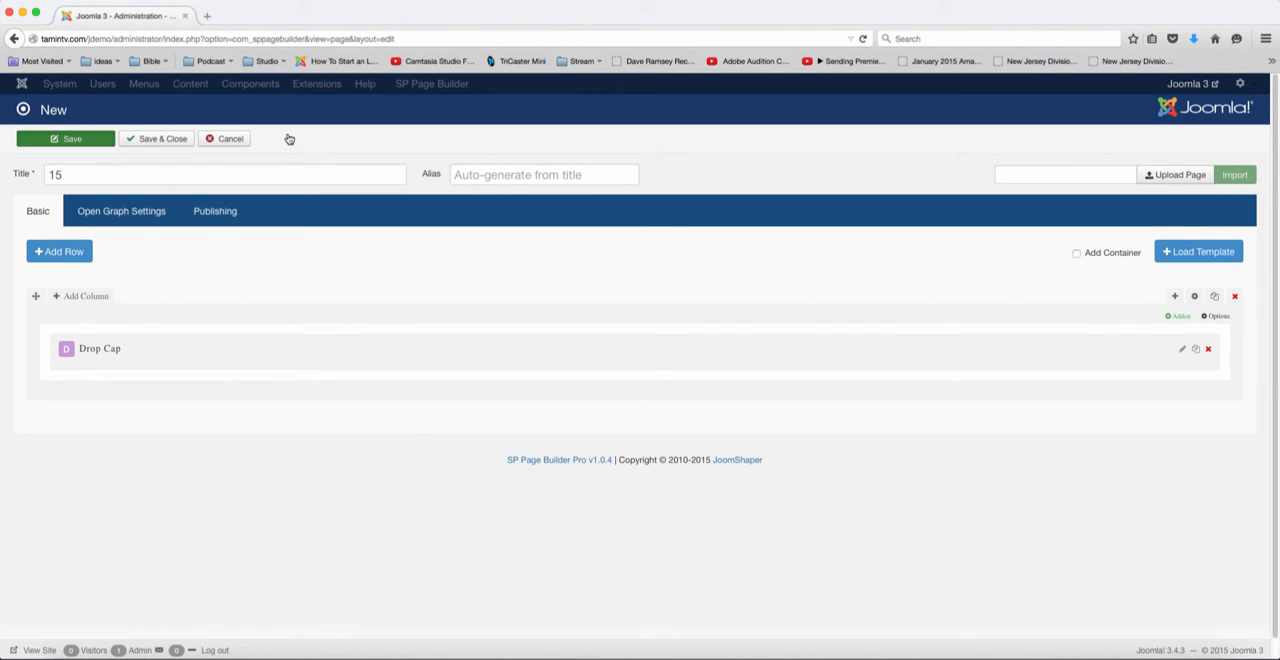
- Save page 15 and view it on the front end with the large drop-cap letter T
{"action": "left_click", "coordinate": [66, 138]}
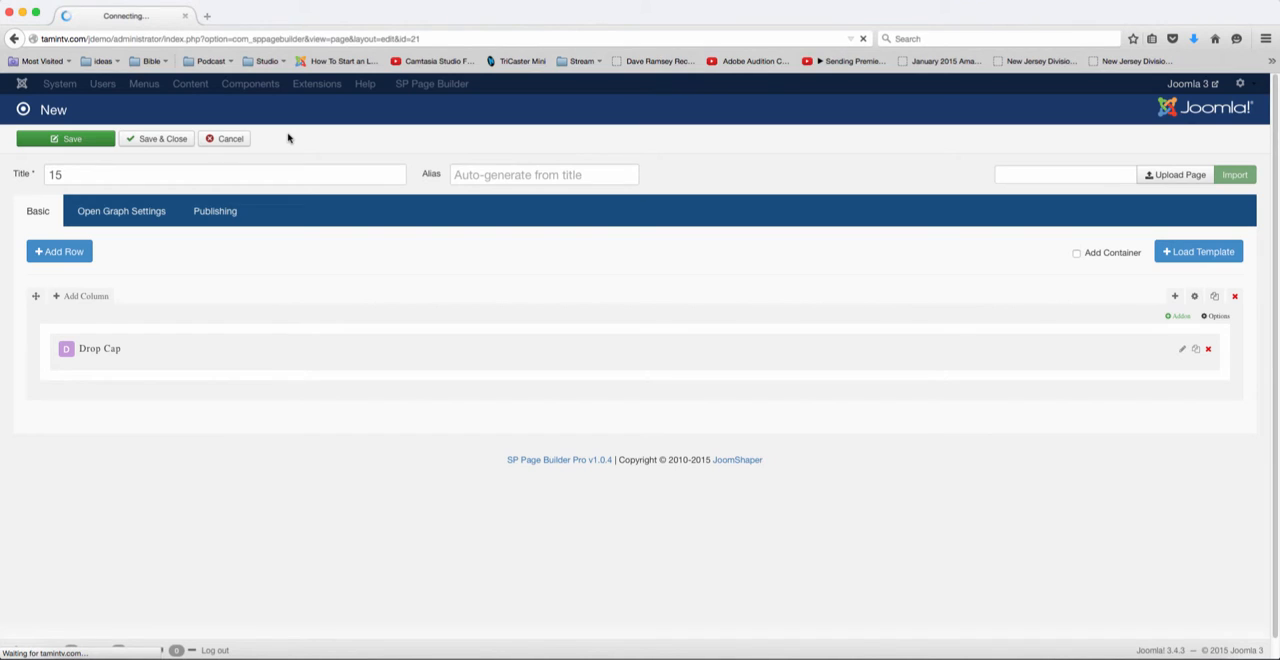
{"action": "left_click", "coordinate": [64, 138]}
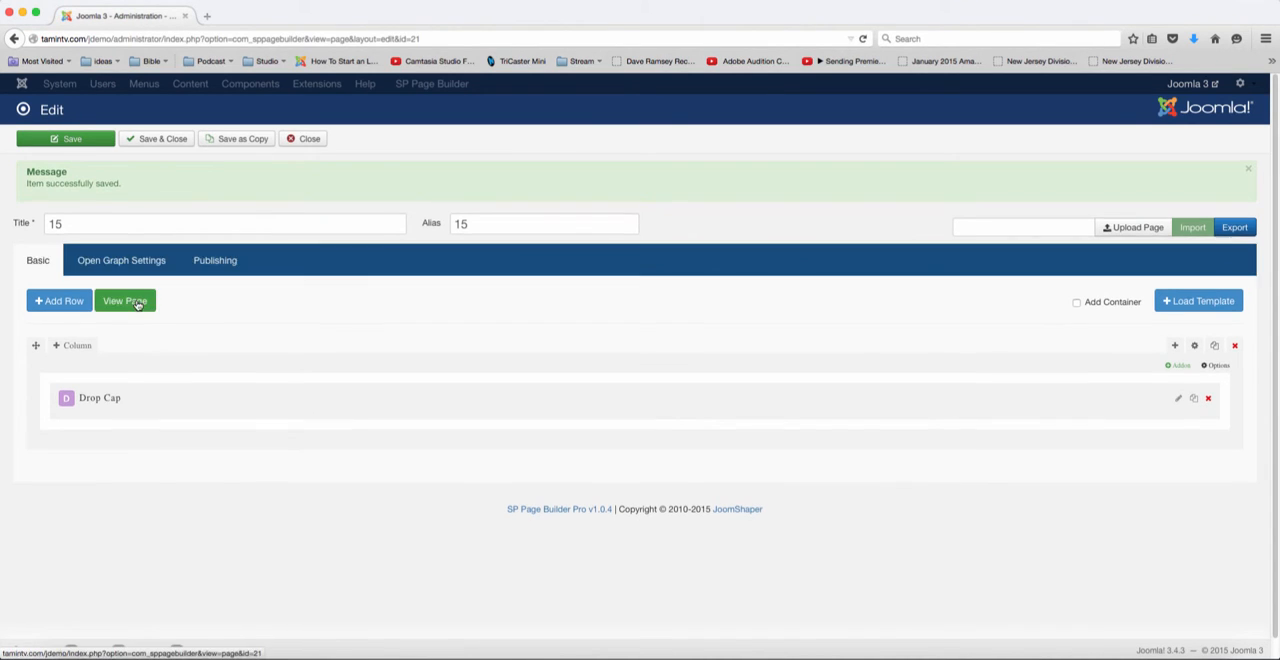
{"action": "left_click", "coordinate": [124, 300]}
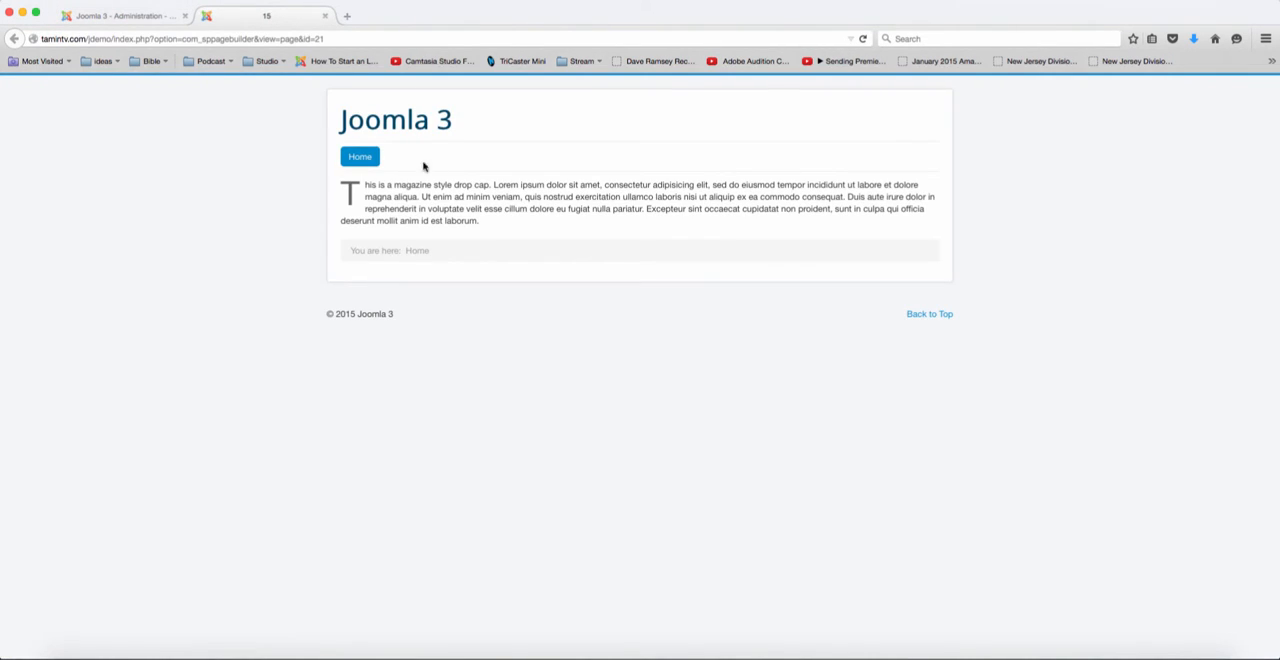
{"action": "mouse_move", "coordinate": [356, 192]}
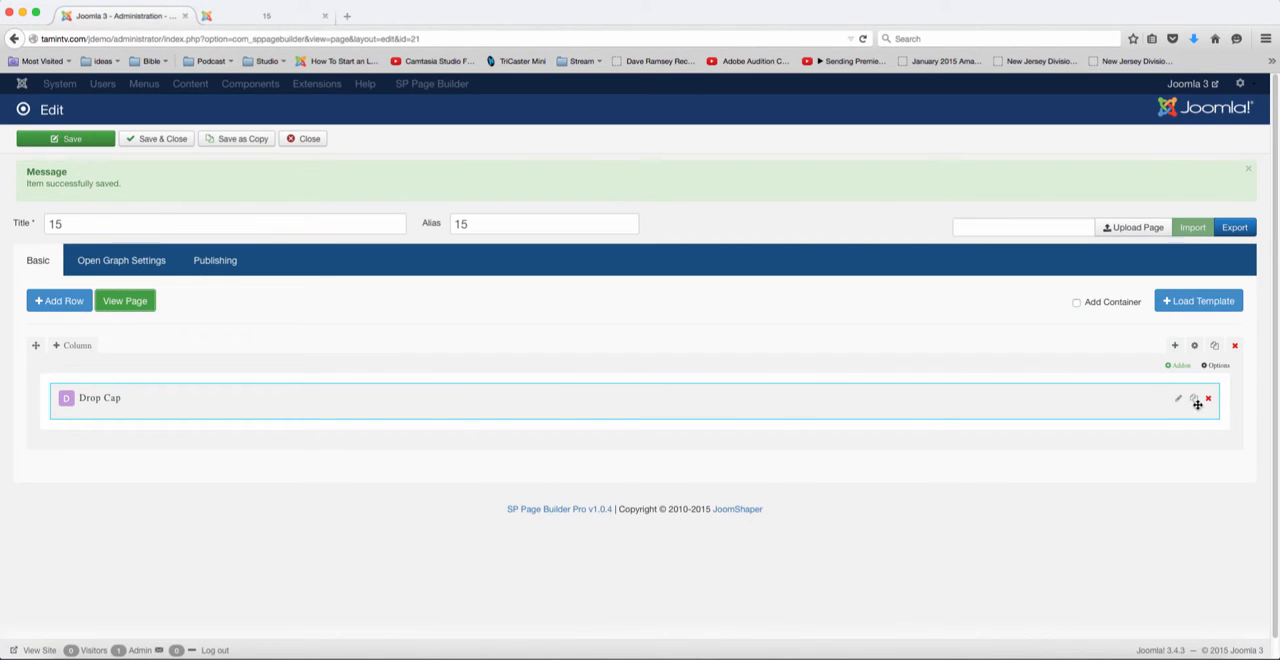
- Review the Drop Cap addon's Text field and compare it against the live page preview
{"action": "left_click", "coordinate": [1178, 398]}
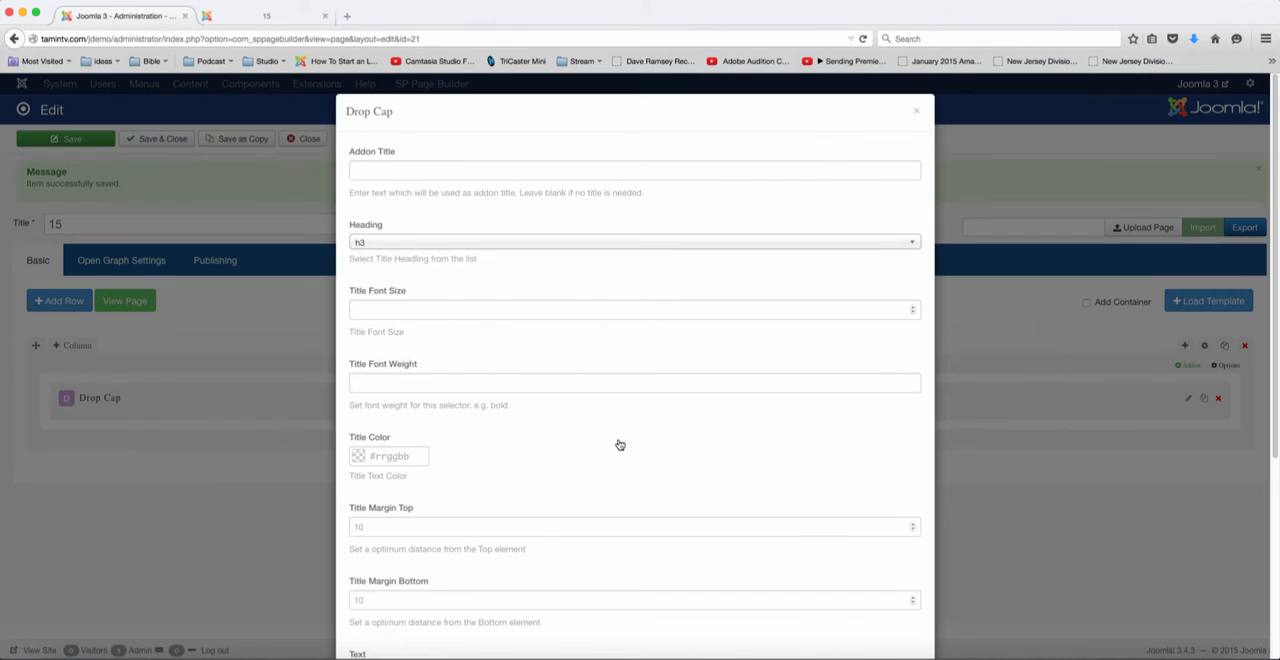
{"action": "scroll", "scroll_direction": "down", "scroll_amount": 3}
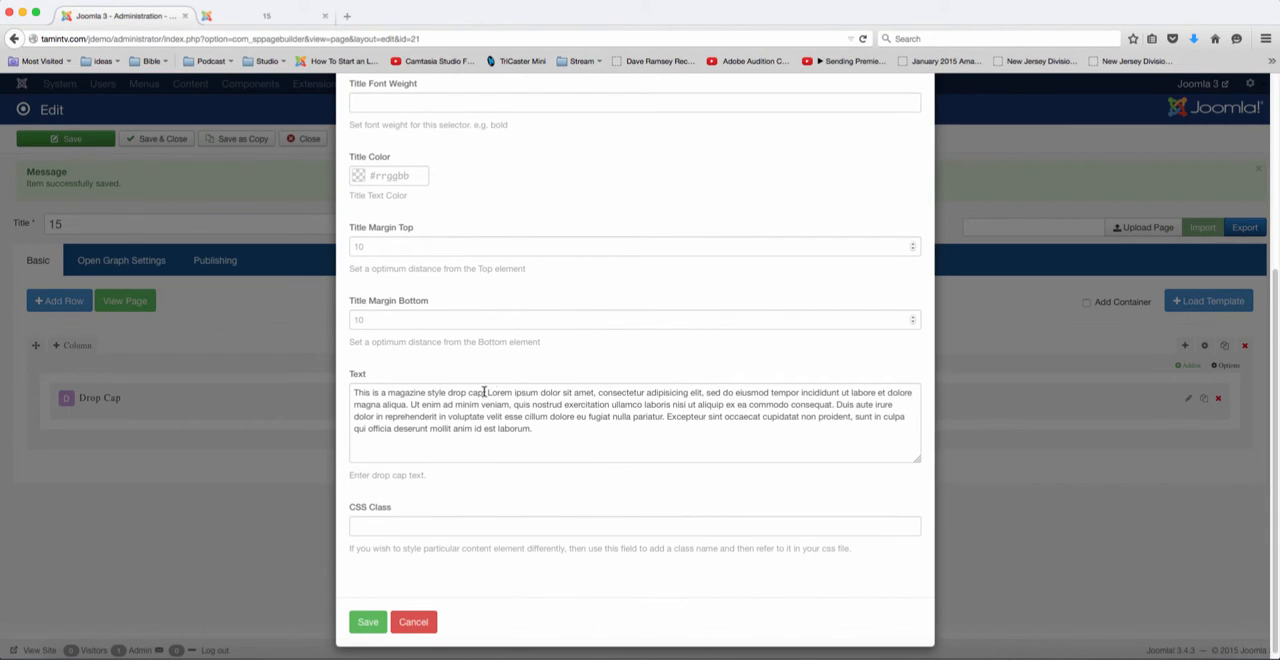
{"action": "left_click", "coordinate": [264, 16]}
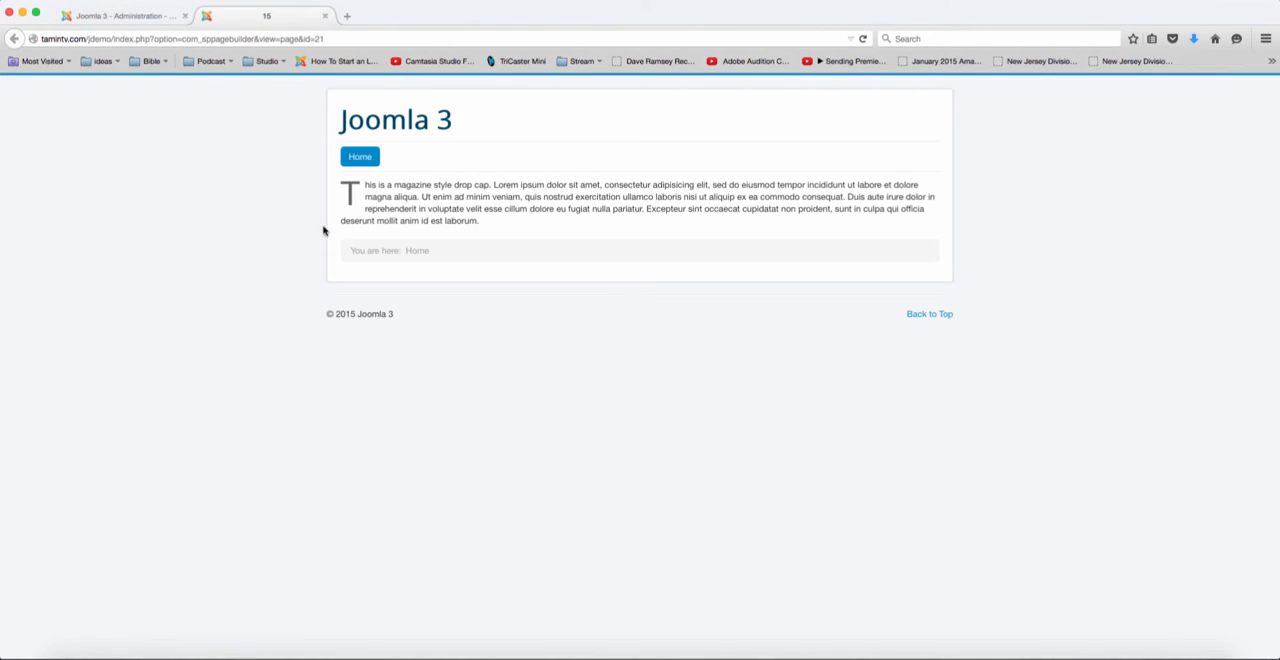
{"action": "mouse_move", "coordinate": [368, 188]}
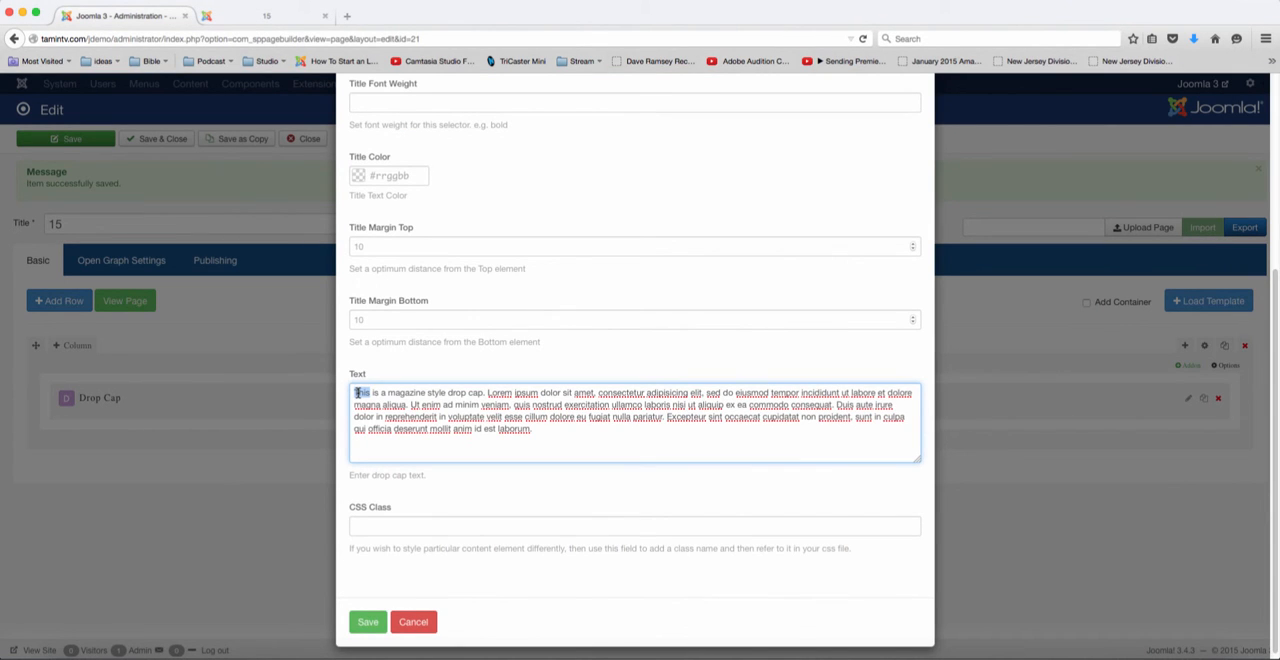
- Replace the paragraph's first word 'This' with 'What' and move to the Addon Title field
{"action": "type", "text": "What"}
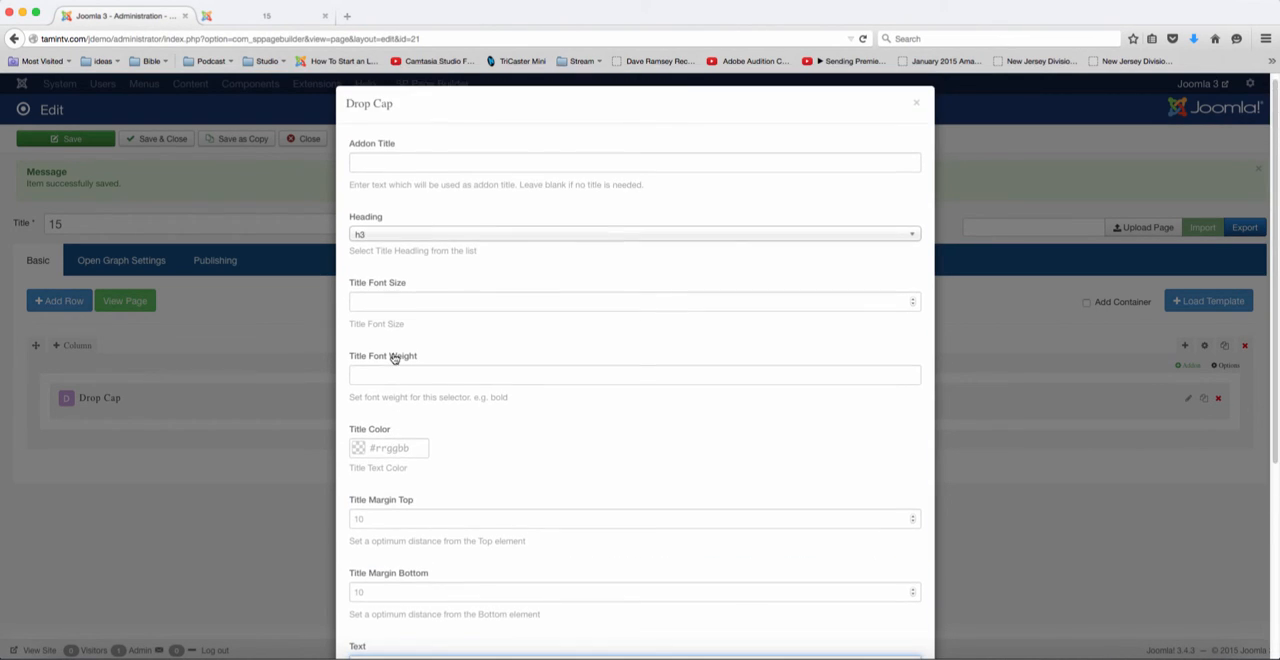
{"action": "left_click", "coordinate": [634, 162]}
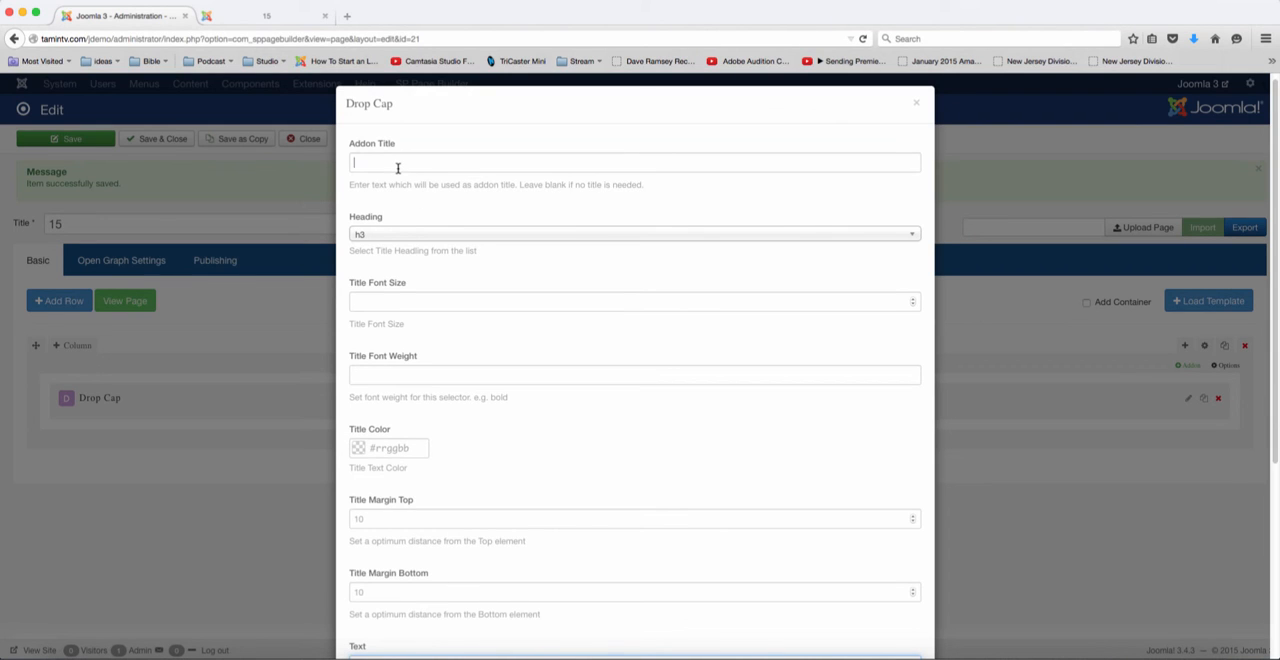